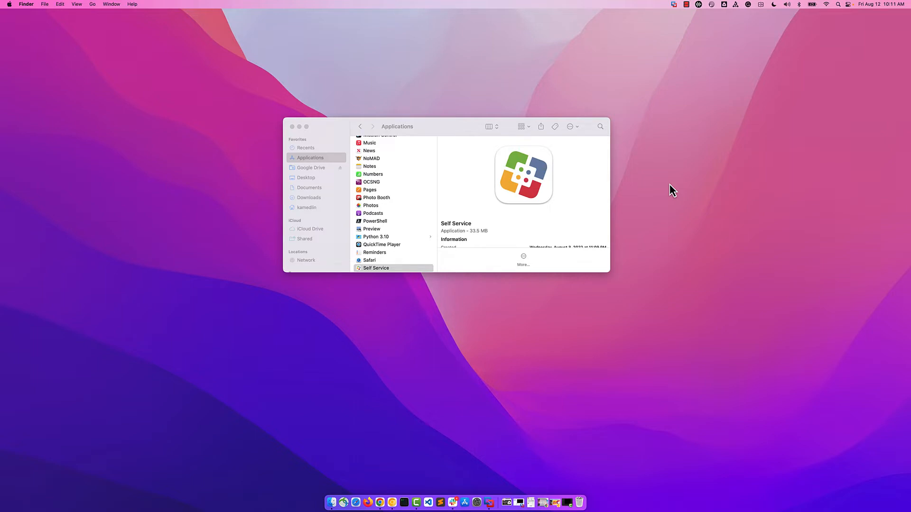
{"action": "mouse_move", "coordinate": [463, 121]}
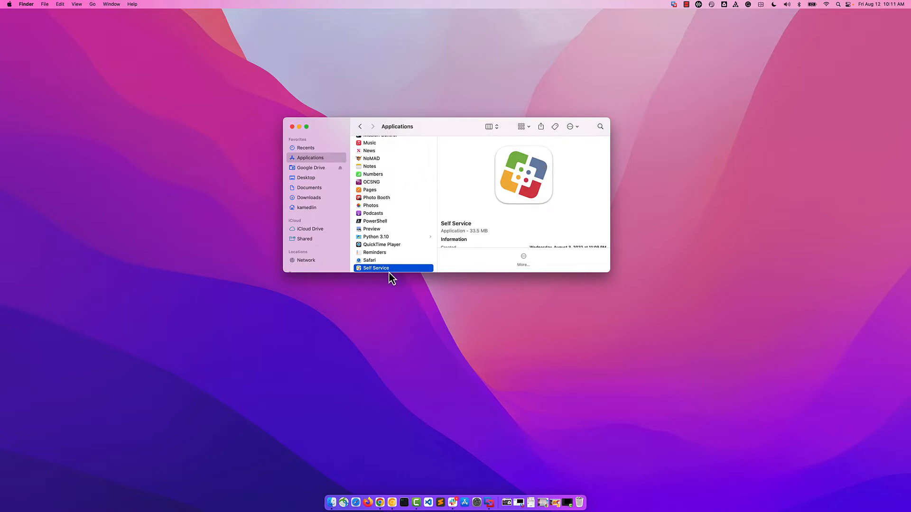
{"action": "mouse_move", "coordinate": [399, 276]}
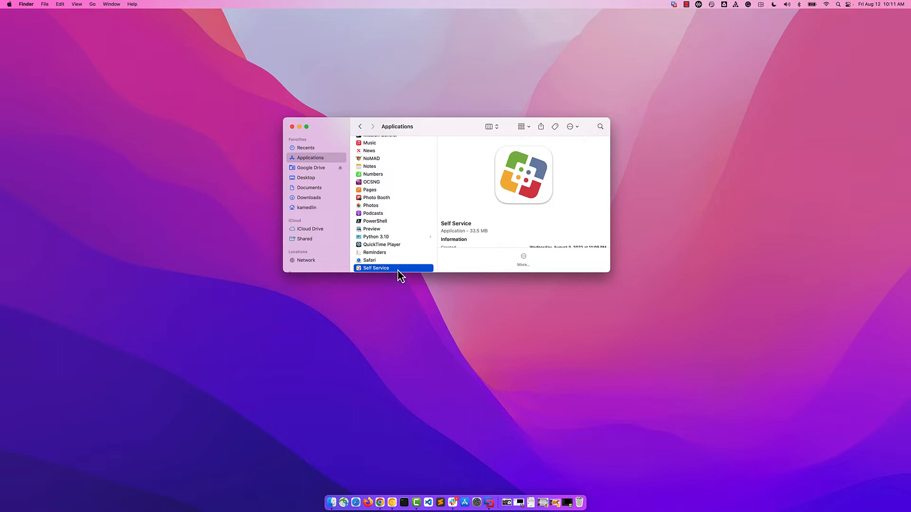
Double-click Self Service in the Applications folder to launch it.
{"action": "double_click", "coordinate": [376, 268]}
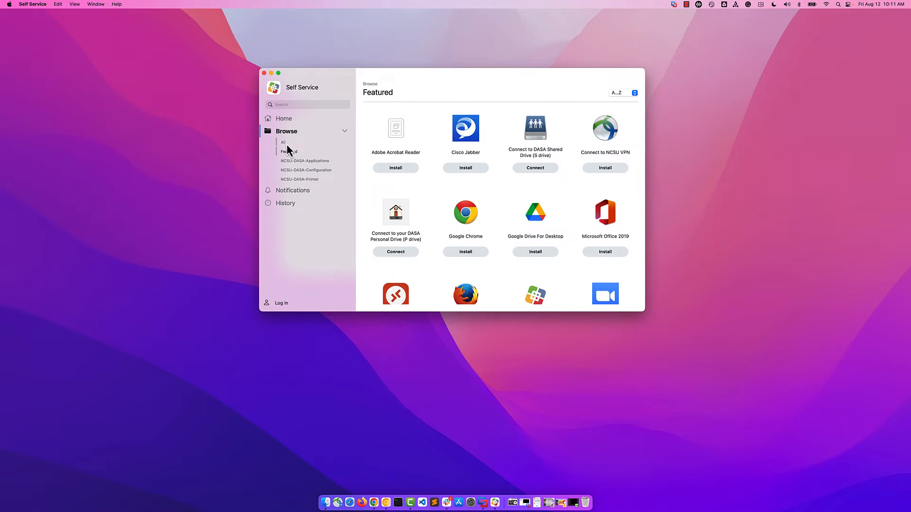
Browse all catalogue apps and open the Foxit PDF Editor page.
{"action": "left_click", "coordinate": [282, 143]}
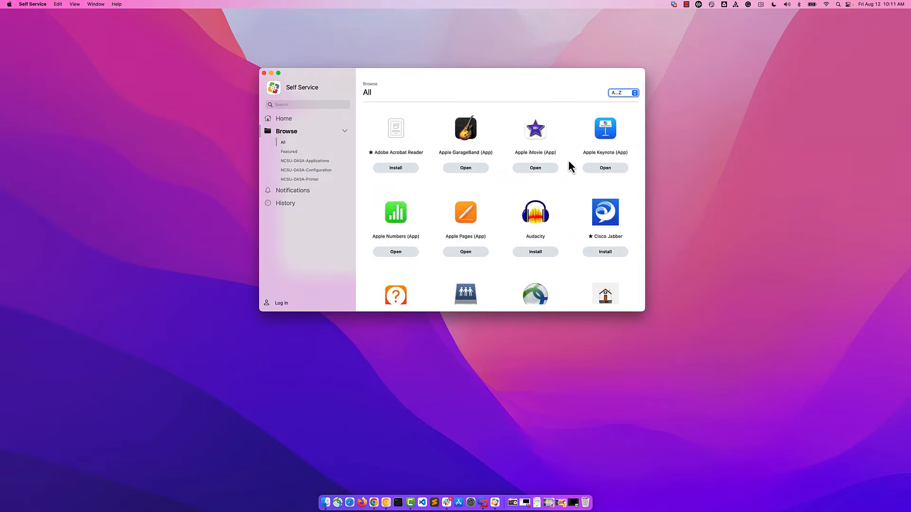
{"action": "scroll", "scroll_direction": "down", "scroll_amount": 3}
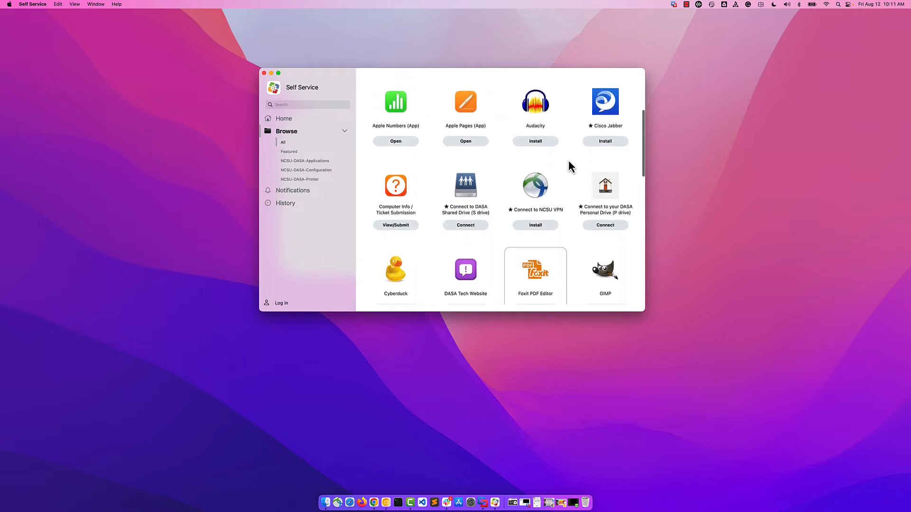
{"action": "scroll", "scroll_direction": "down", "scroll_amount": 3}
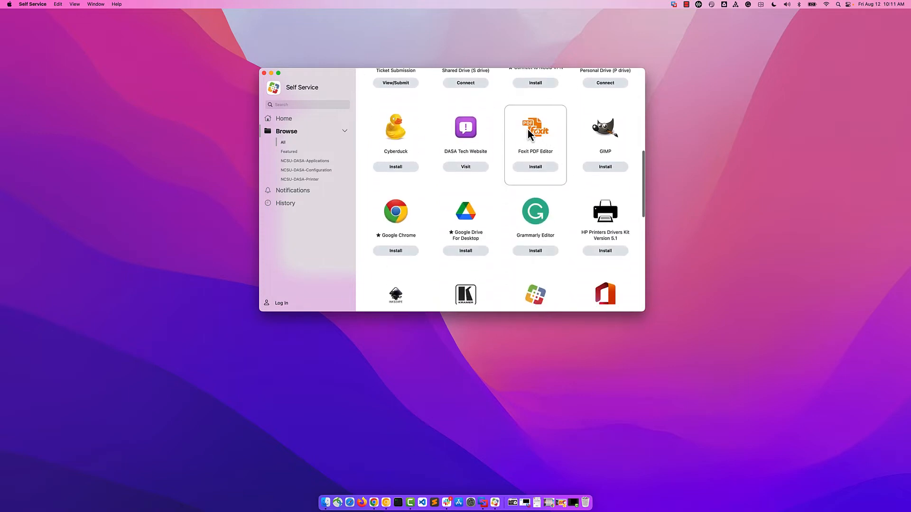
{"action": "left_click", "coordinate": [535, 127]}
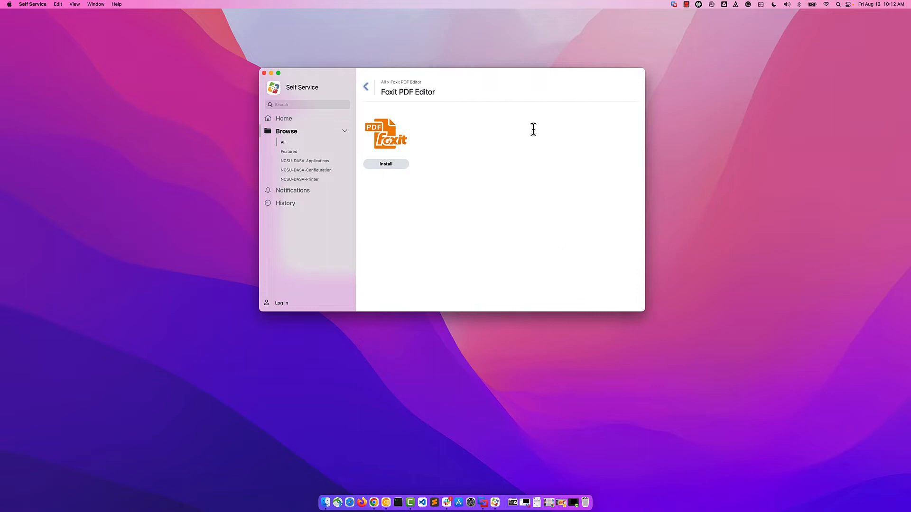
{"action": "mouse_move", "coordinate": [387, 178]}
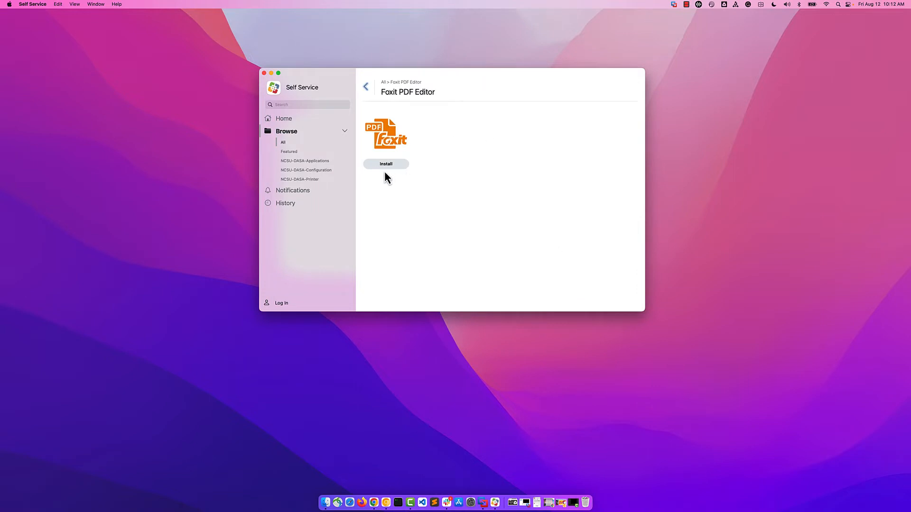
Install Foxit PDF Editor until its button shows Reinstall.
{"action": "left_click", "coordinate": [386, 164]}
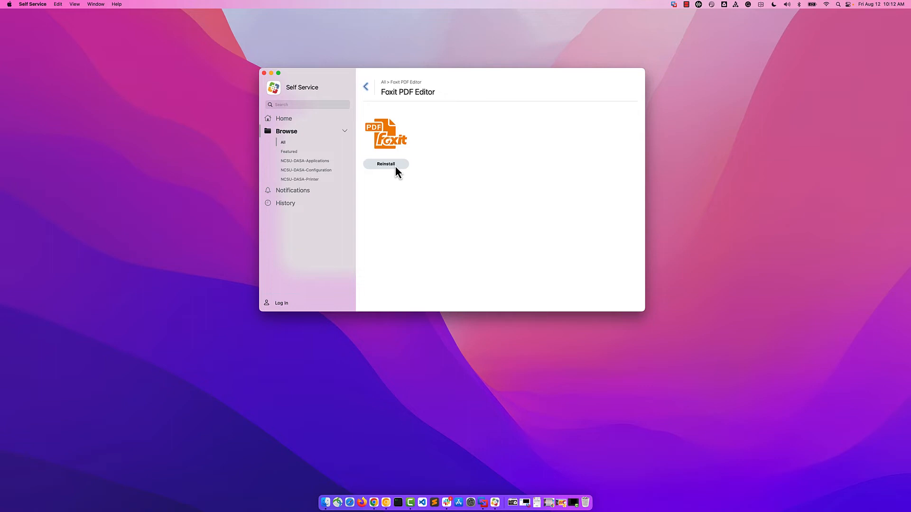
{"action": "mouse_move", "coordinate": [388, 186]}
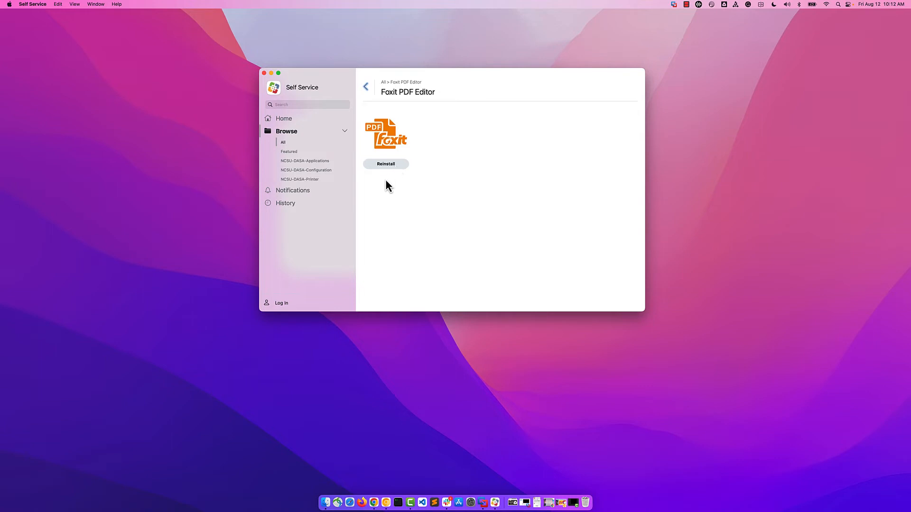
{"action": "mouse_move", "coordinate": [399, 216]}
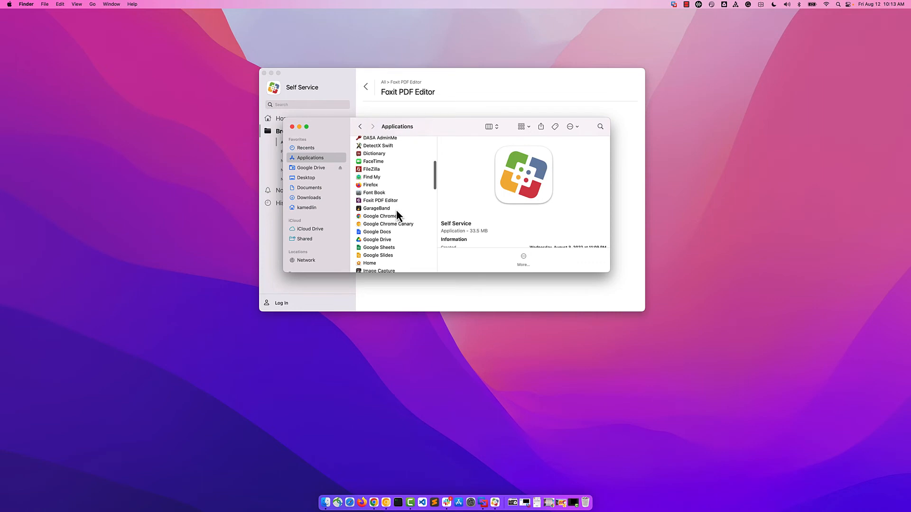
Open Foxit PDF Editor from the Finder Applications list.
{"action": "left_click", "coordinate": [380, 200]}
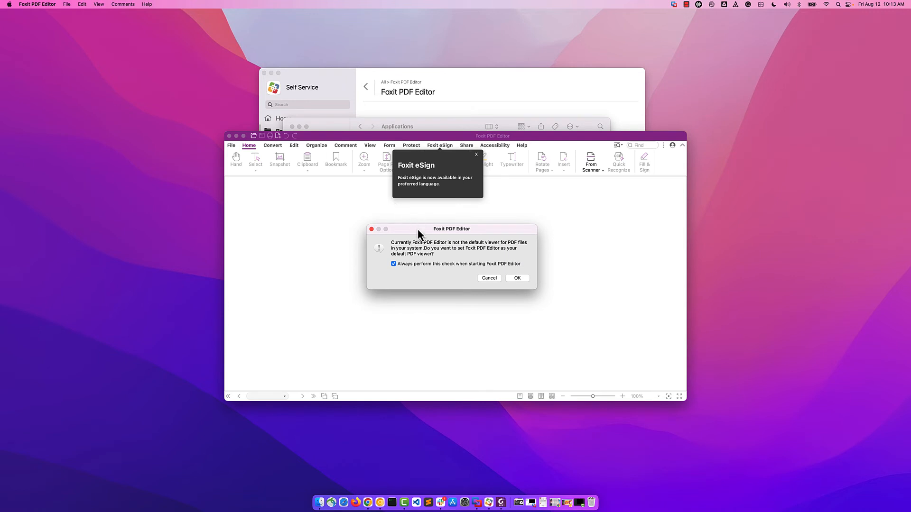
{"action": "mouse_move", "coordinate": [422, 247]}
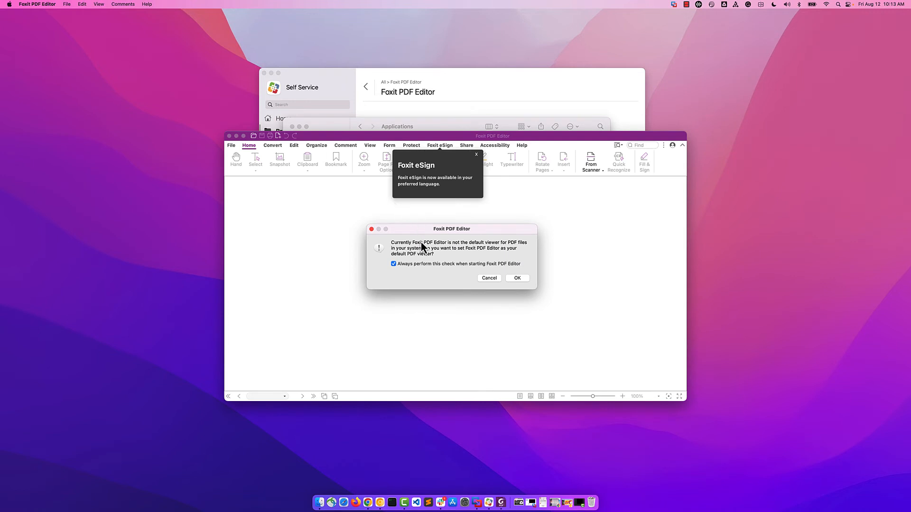
{"action": "mouse_move", "coordinate": [430, 251]}
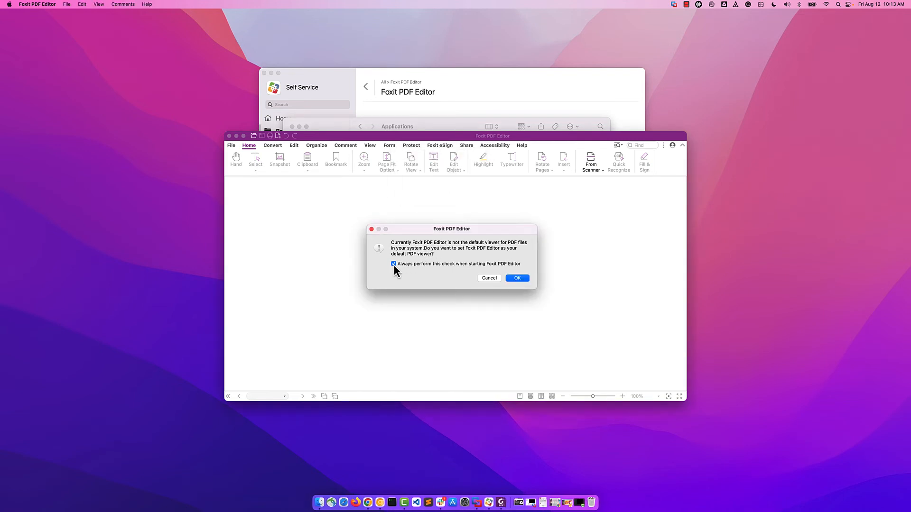
Turn off 'Always perform this check' and cancel the default PDF viewer prompt.
{"action": "left_click", "coordinate": [394, 263]}
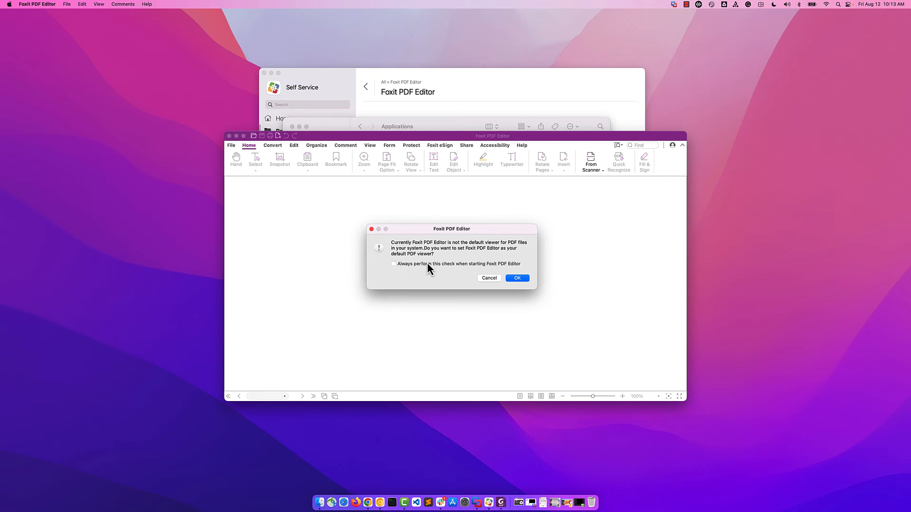
{"action": "mouse_move", "coordinate": [412, 274]}
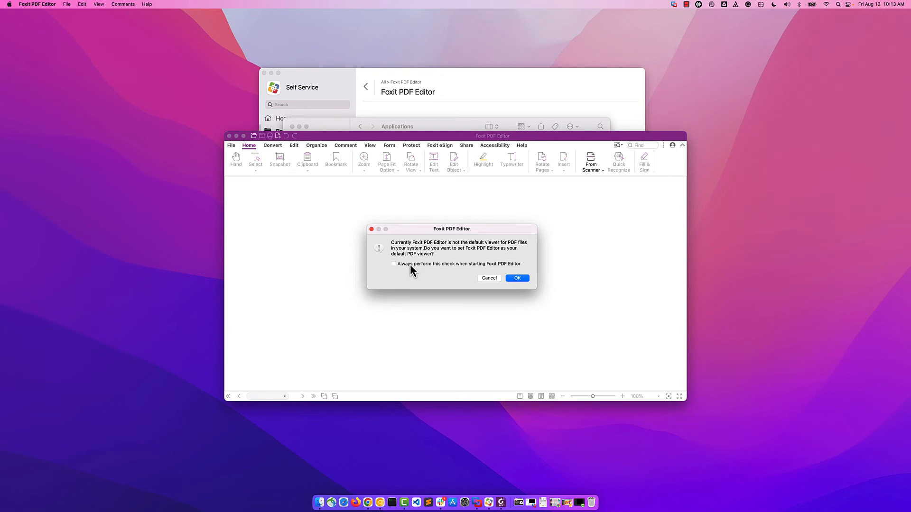
{"action": "mouse_move", "coordinate": [462, 271]}
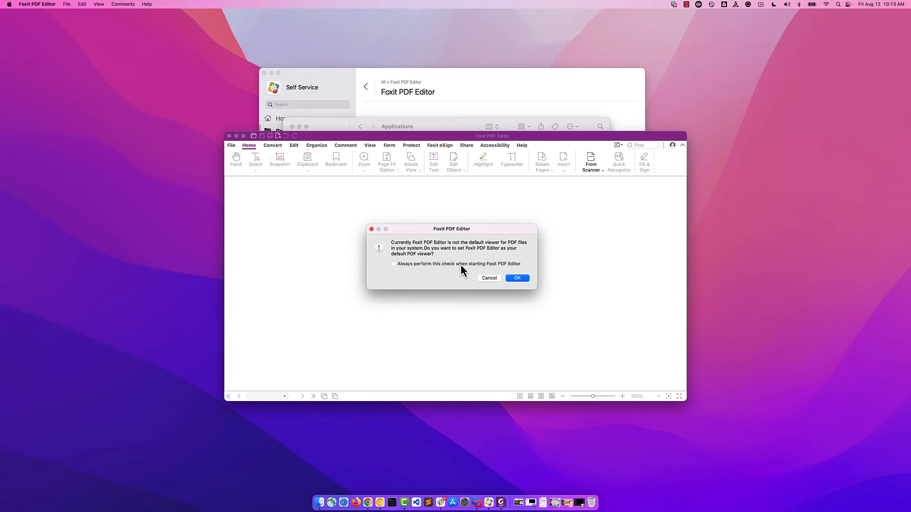
{"action": "mouse_move", "coordinate": [491, 284]}
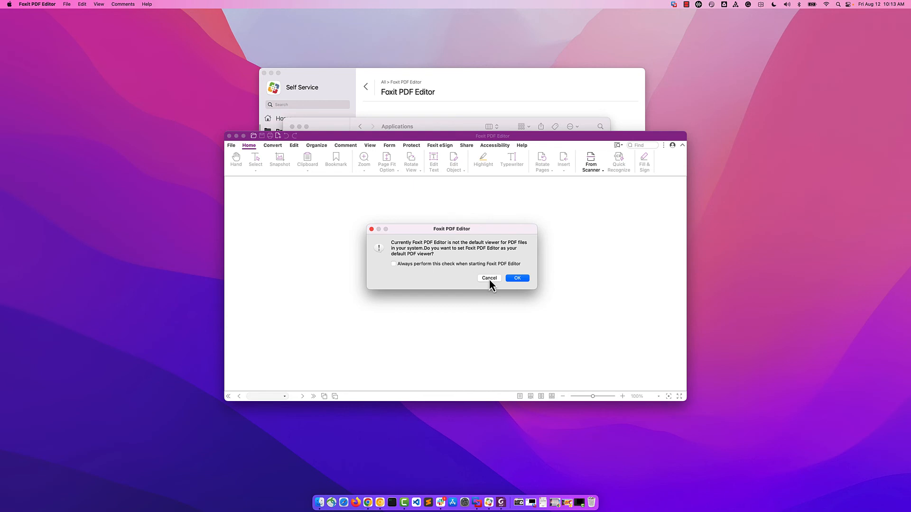
{"action": "mouse_move", "coordinate": [432, 270]}
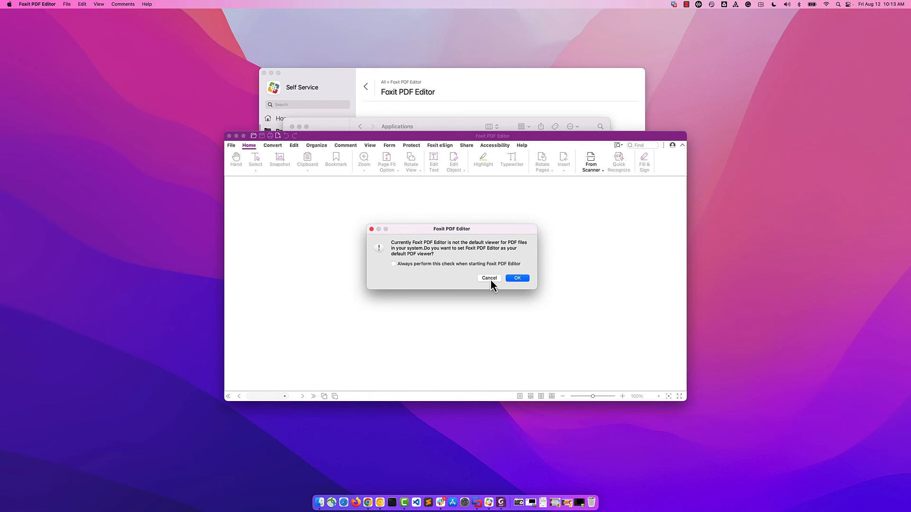
{"action": "left_click", "coordinate": [488, 278]}
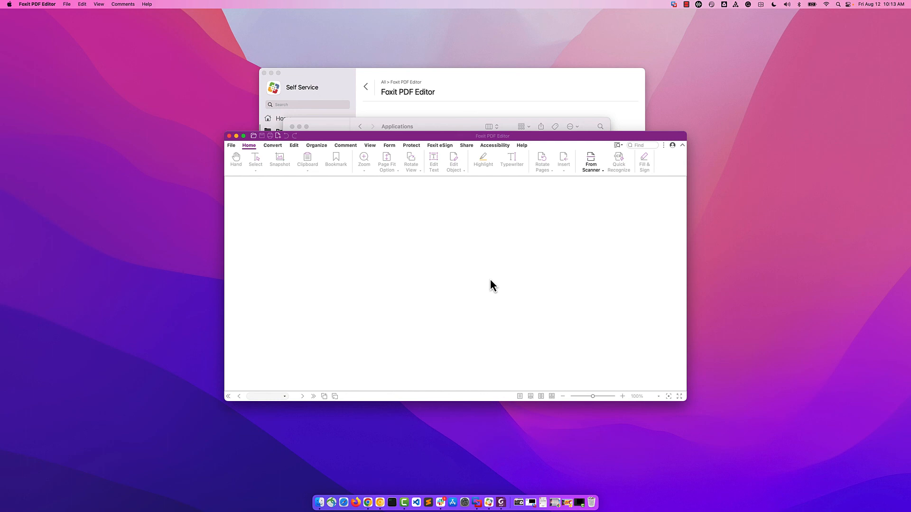
{"action": "mouse_move", "coordinate": [487, 284]}
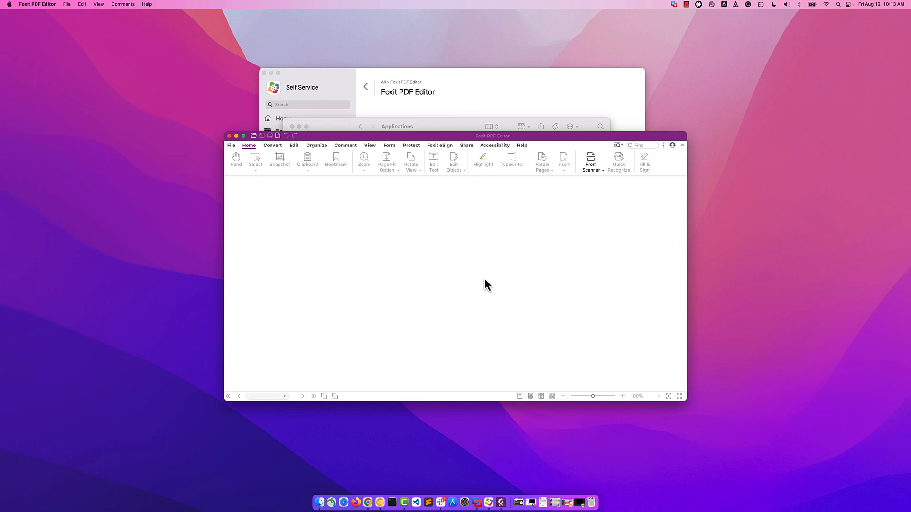